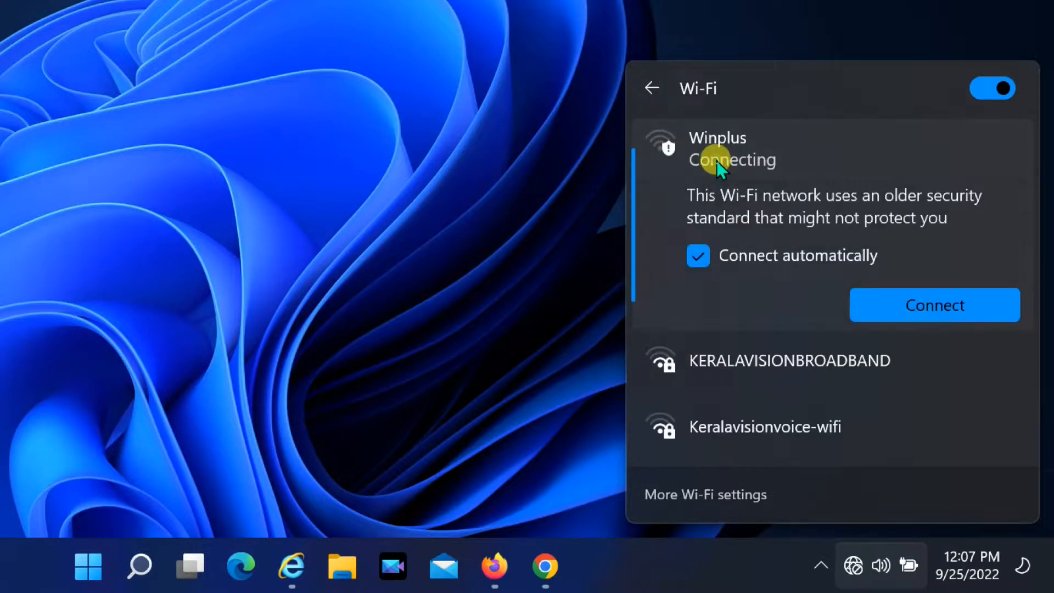
- Collapse the Winplus network details in the Wi-Fi flyout
click(765, 426)
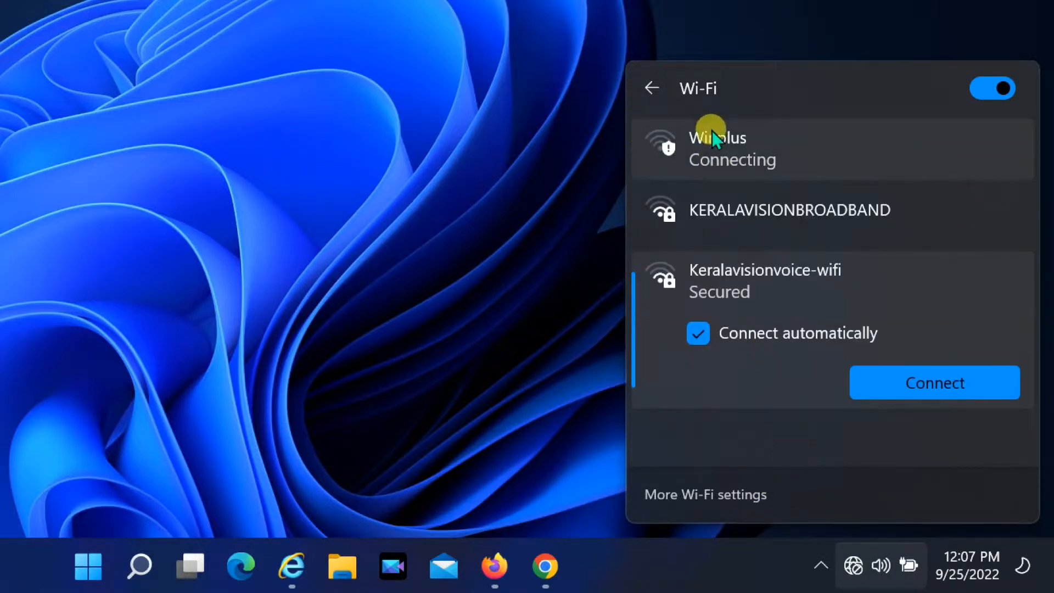
mouse_move(939, 176)
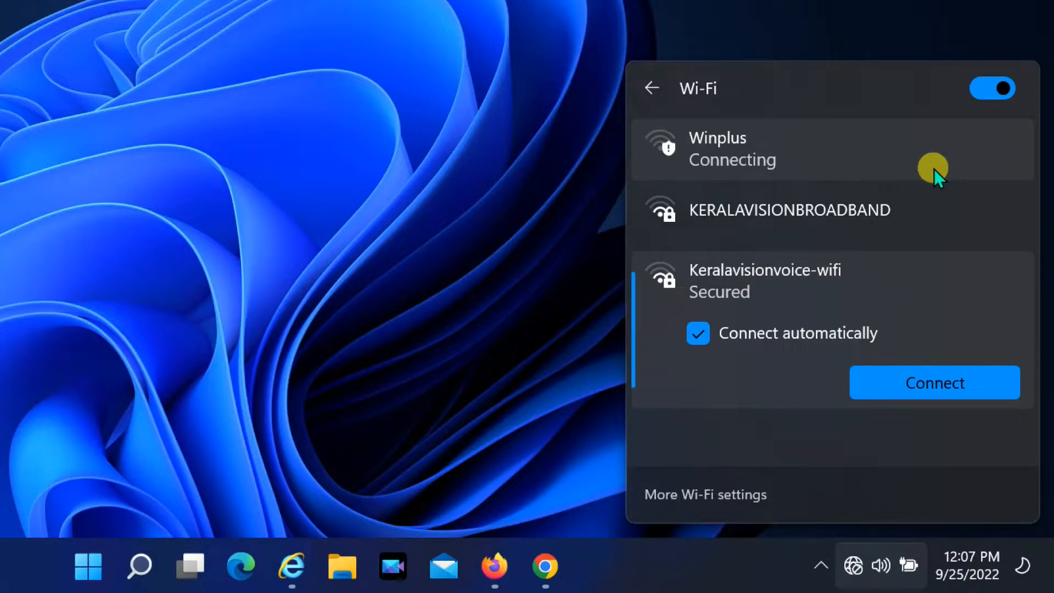
mouse_move(763, 171)
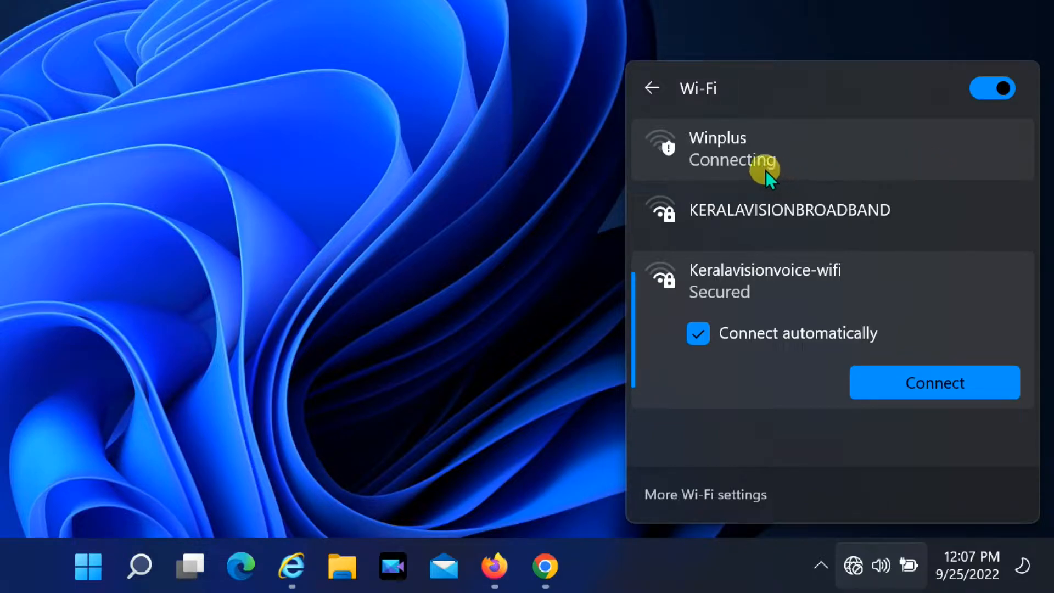
mouse_move(759, 176)
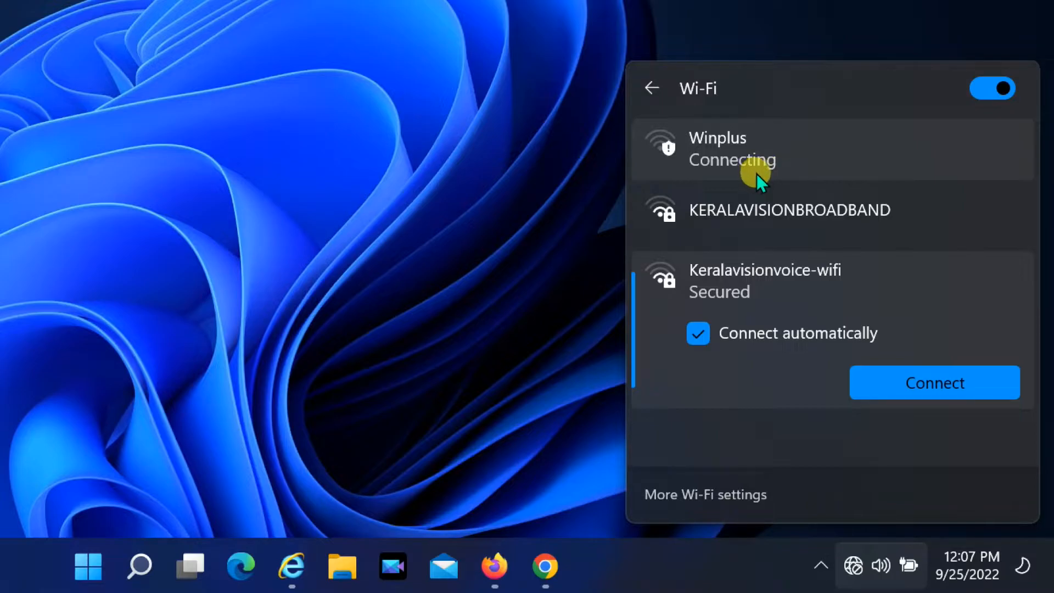
mouse_move(725, 175)
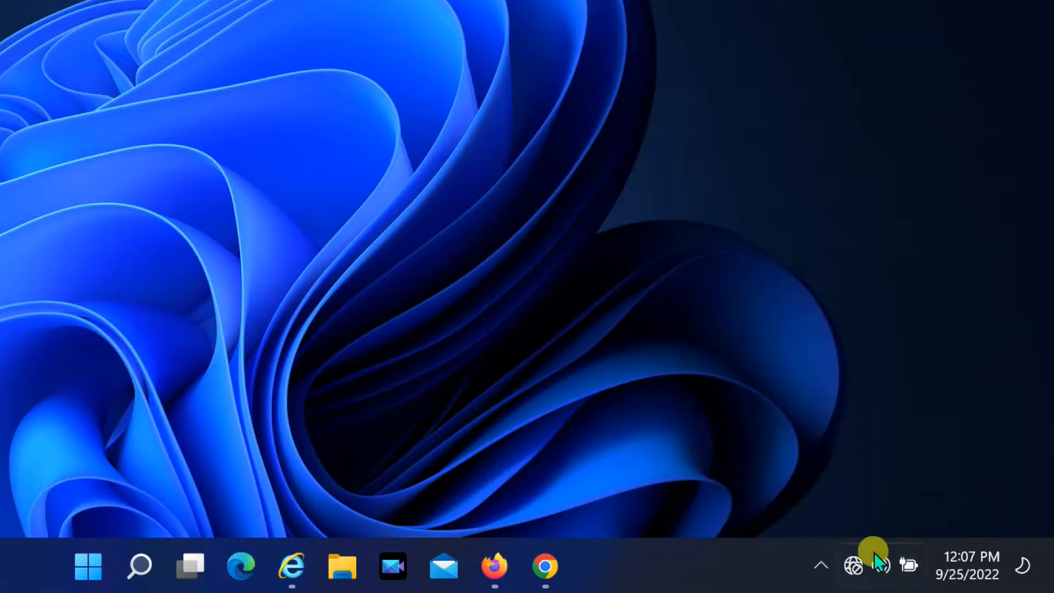
- Launch Settings from the Start menu's pinned apps
click(87, 566)
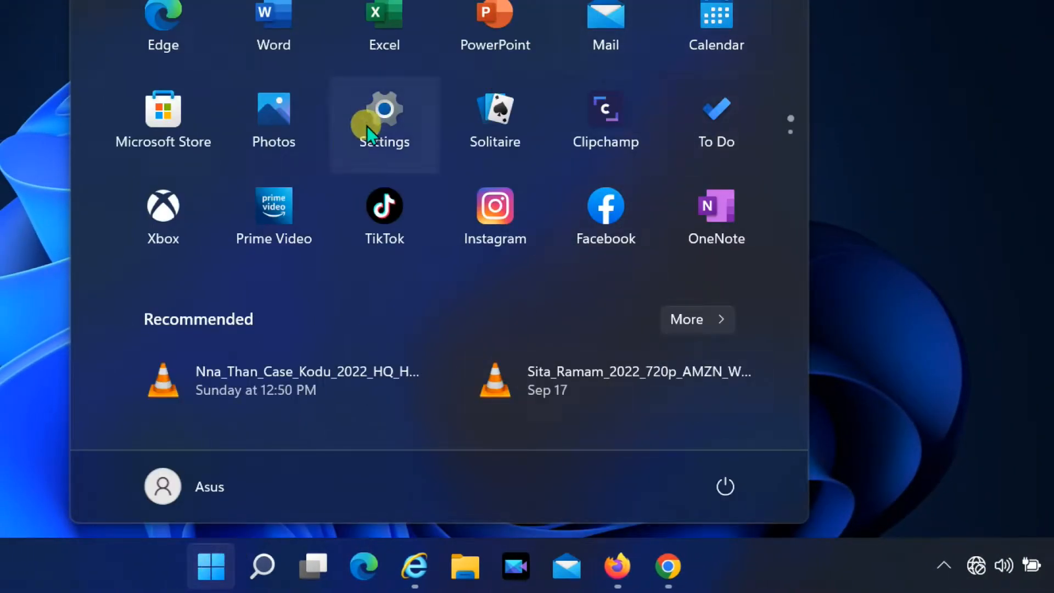
click(383, 118)
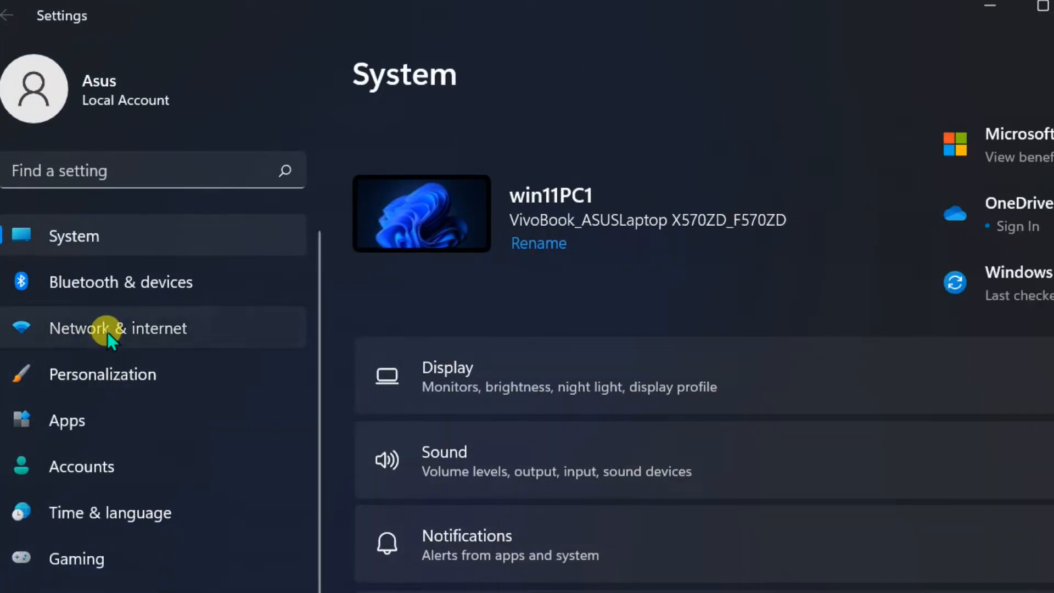
- Go to Network & internet > Advanced network settings and scroll to Network reset
click(102, 328)
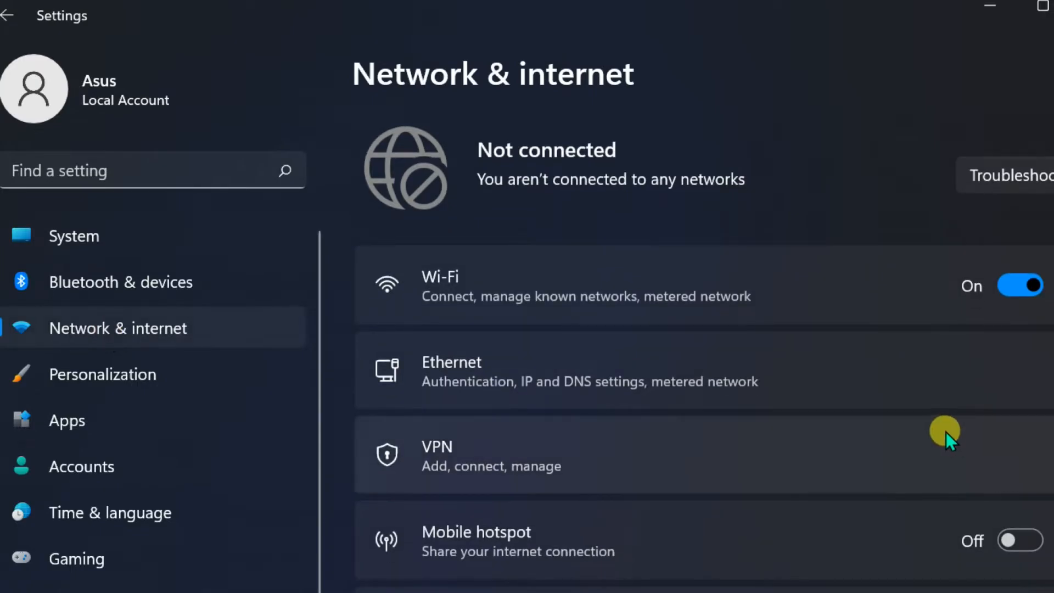
scroll(down, 3)
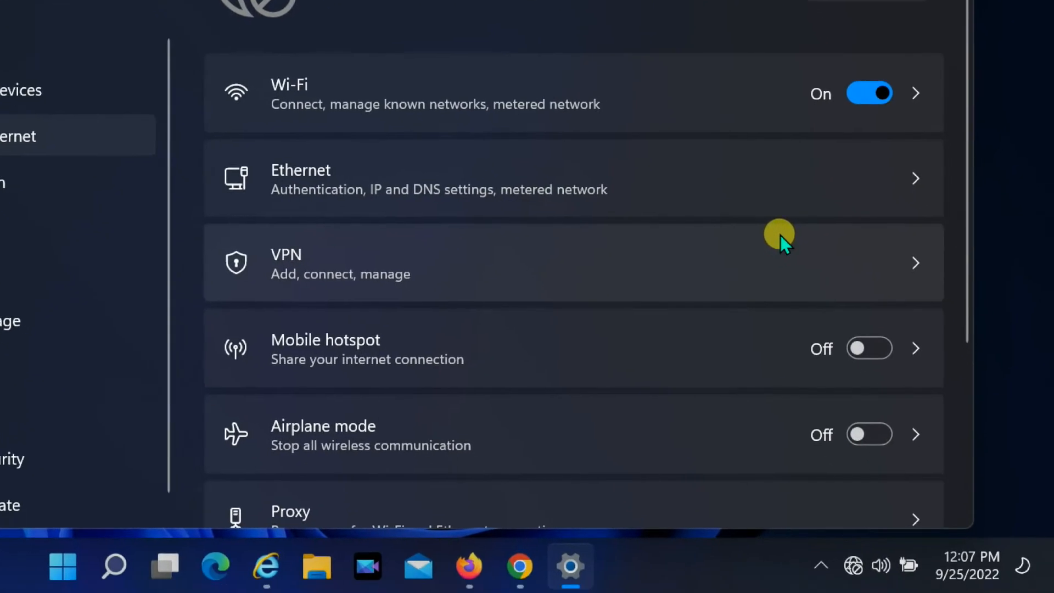
scroll(down, 3)
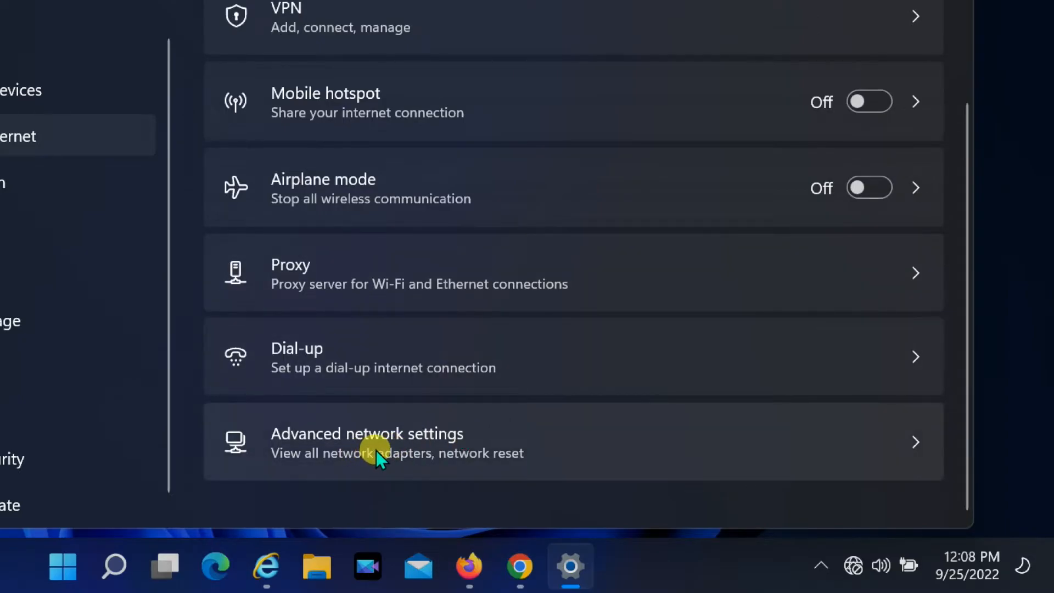
click(374, 453)
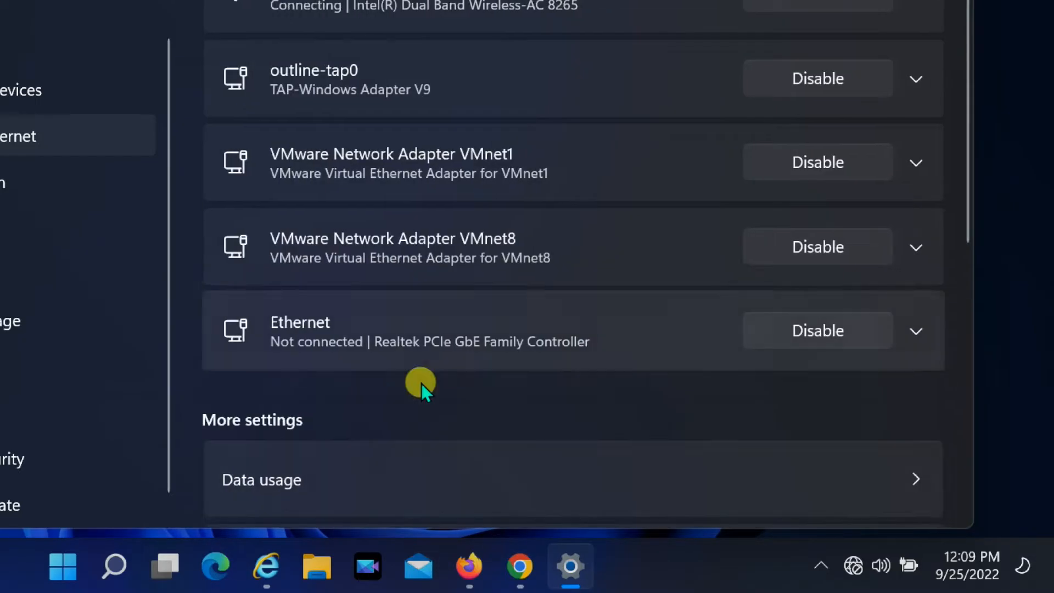
scroll(down, 3)
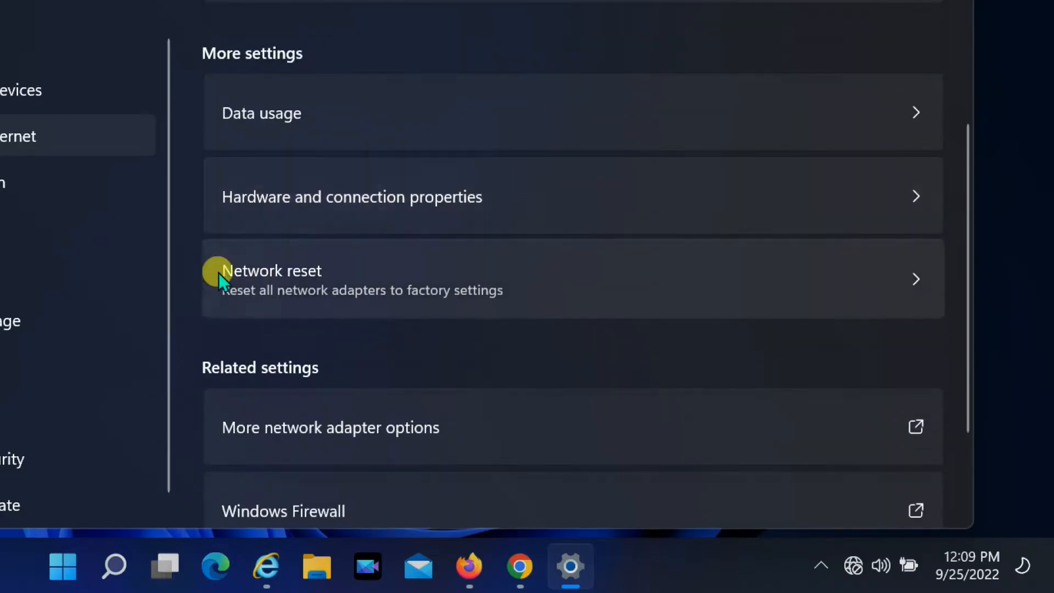
mouse_move(618, 295)
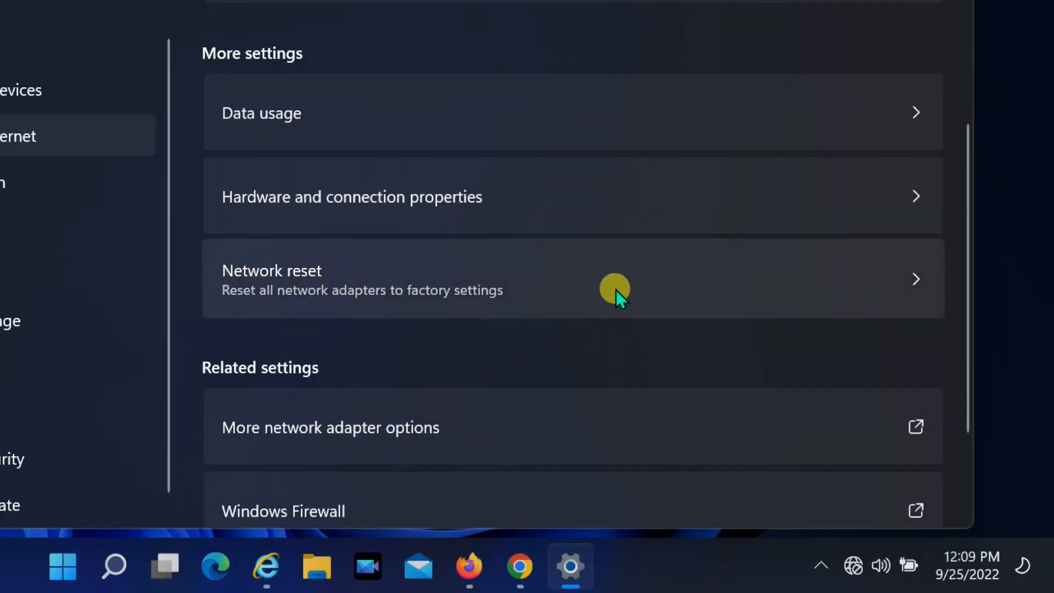
mouse_move(916, 270)
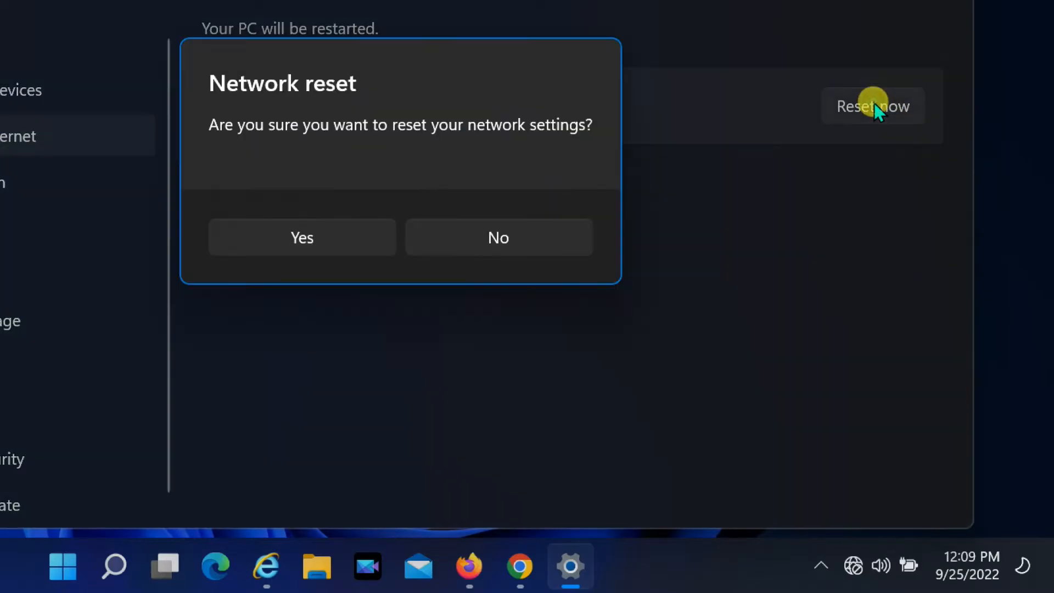
mouse_move(302, 240)
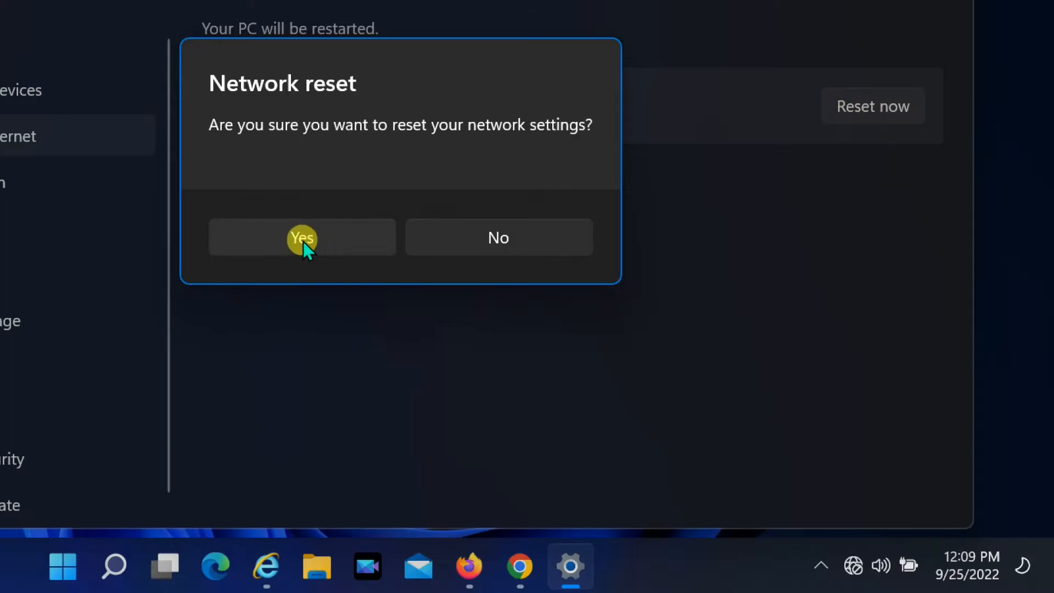
- Confirm Network reset with Yes so the PC restarts
click(302, 238)
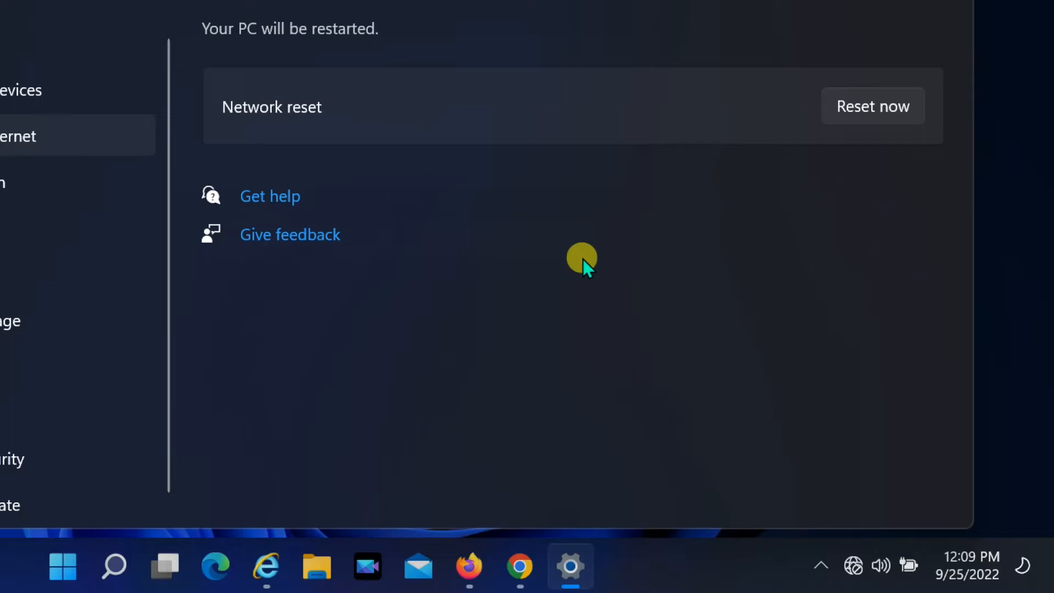
click(873, 105)
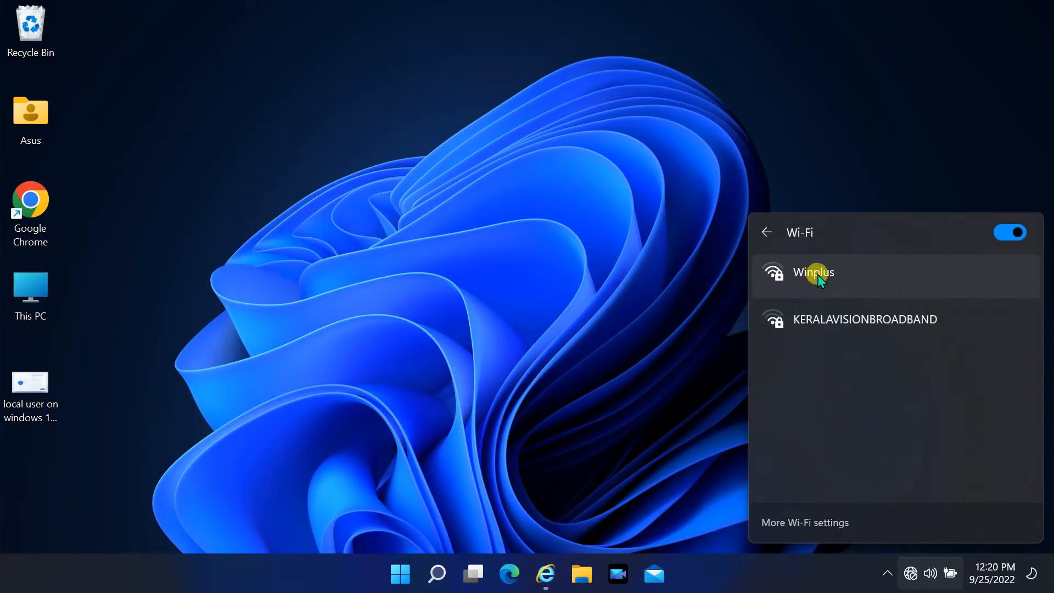
- Select Winplus in the Wi-Fi flyout and choose Connect
click(814, 273)
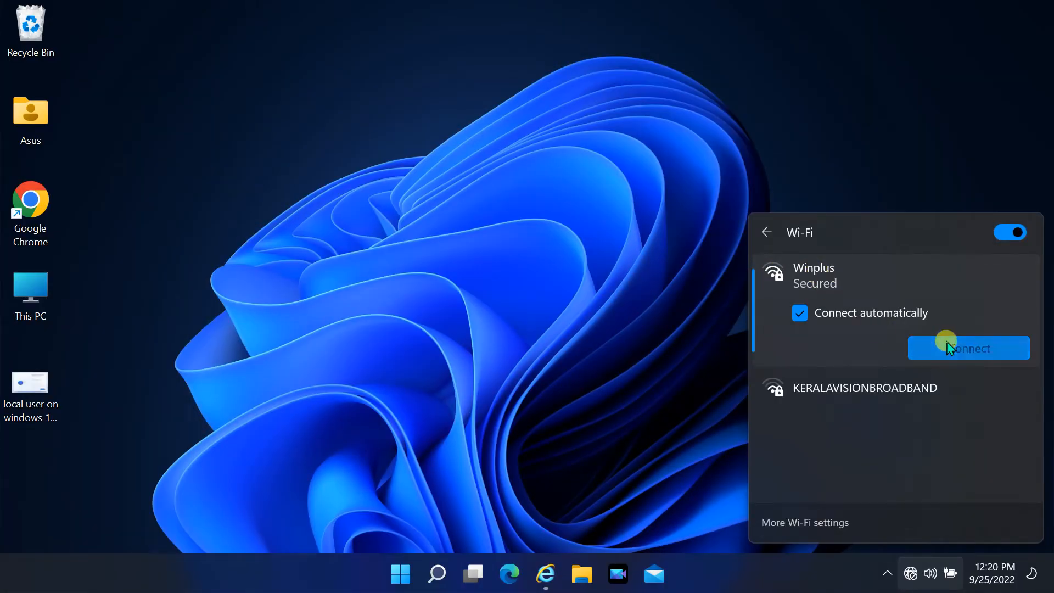
click(968, 348)
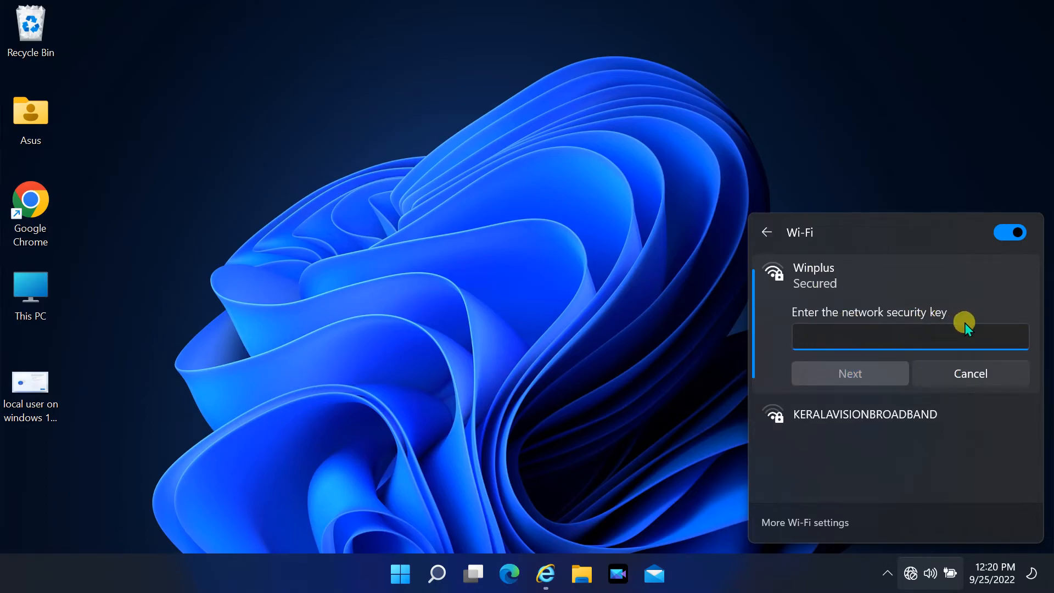
- Enter the Winplus security key and submit it with Next
text(•)
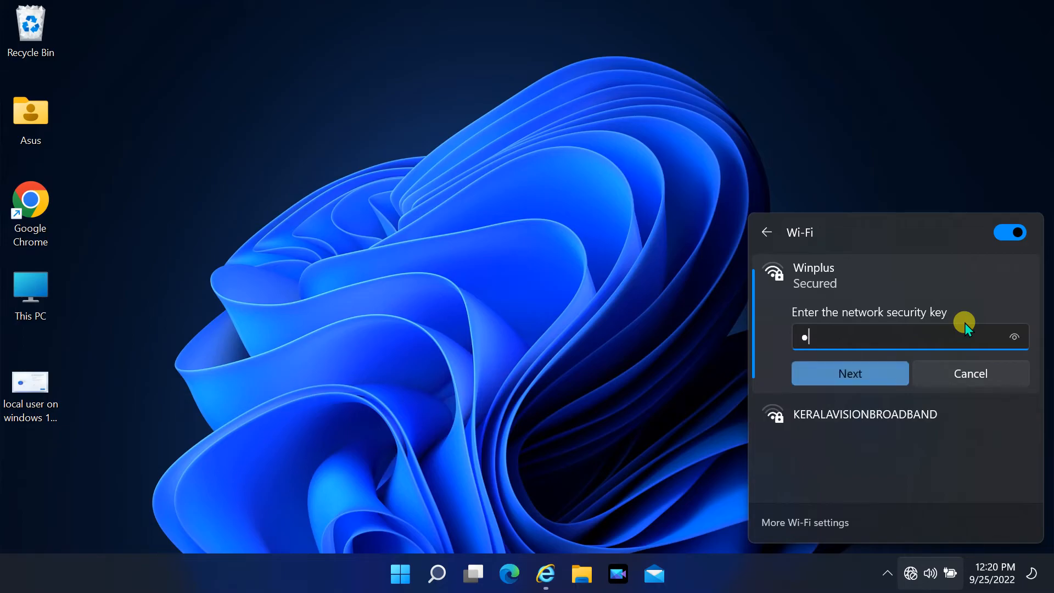
text(password)
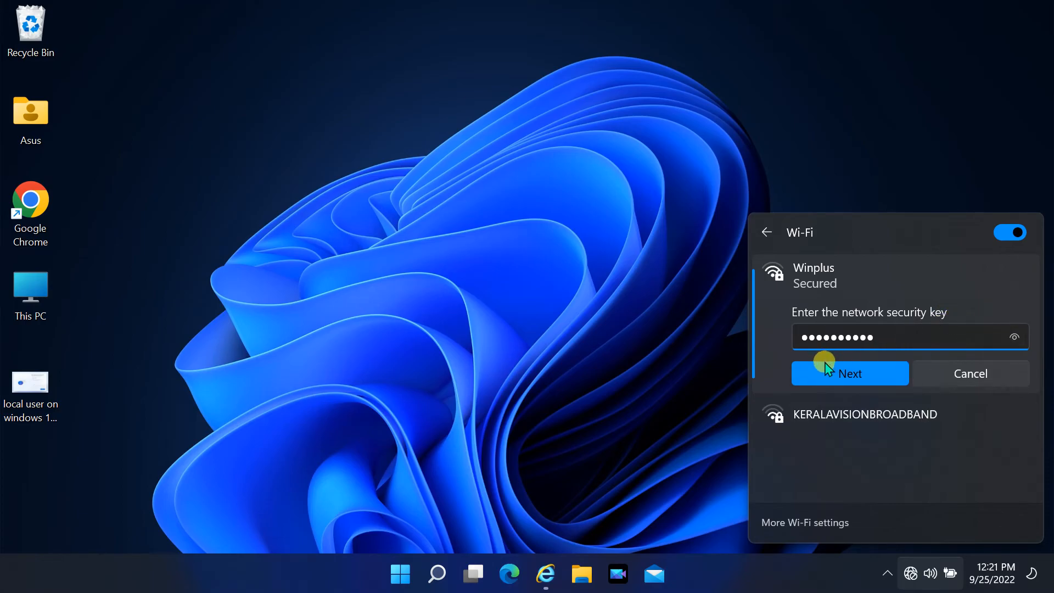
click(850, 373)
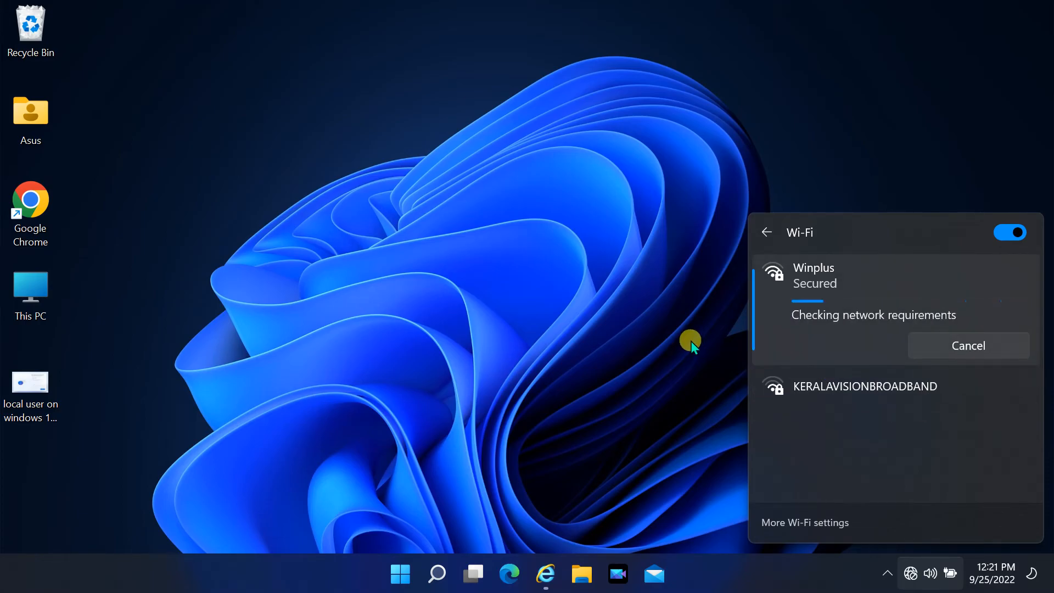
mouse_move(909, 576)
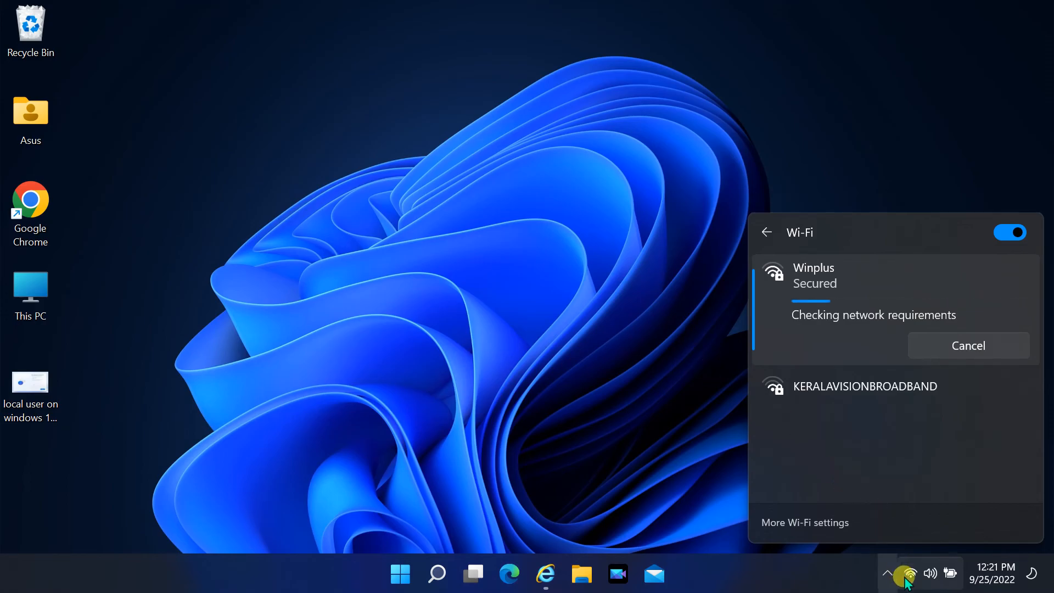